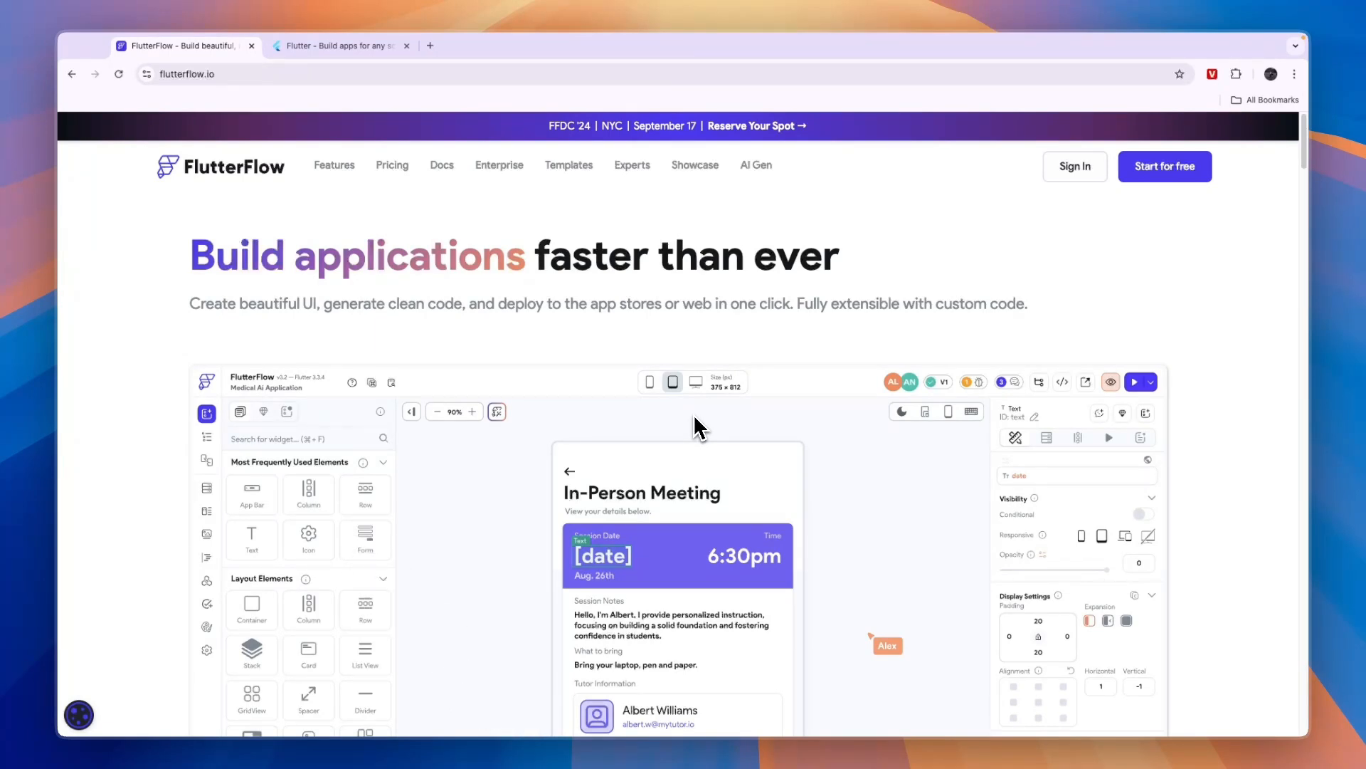
# Show the flutter.dev homepage tab instead of the FlutterFlow landing page
pyautogui.click(340, 46)
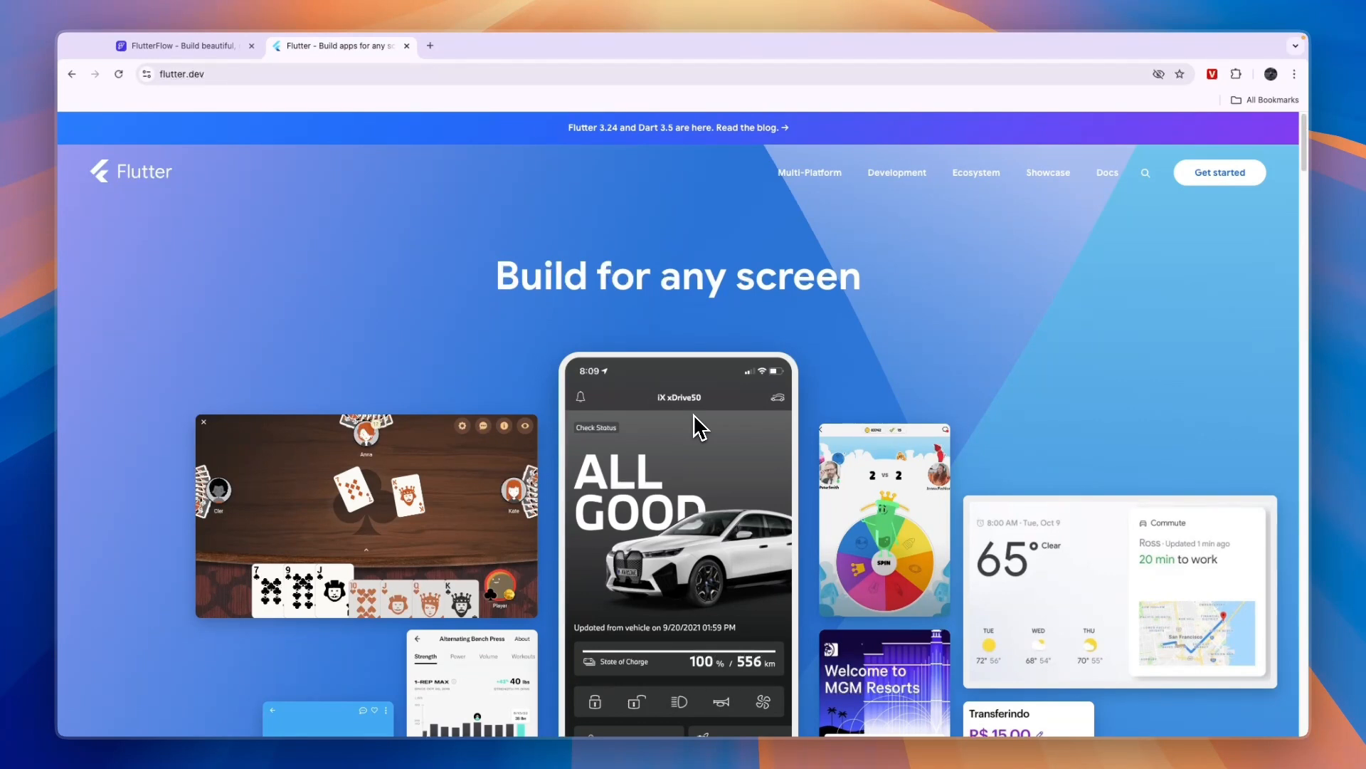
pyautogui.scroll(-3)
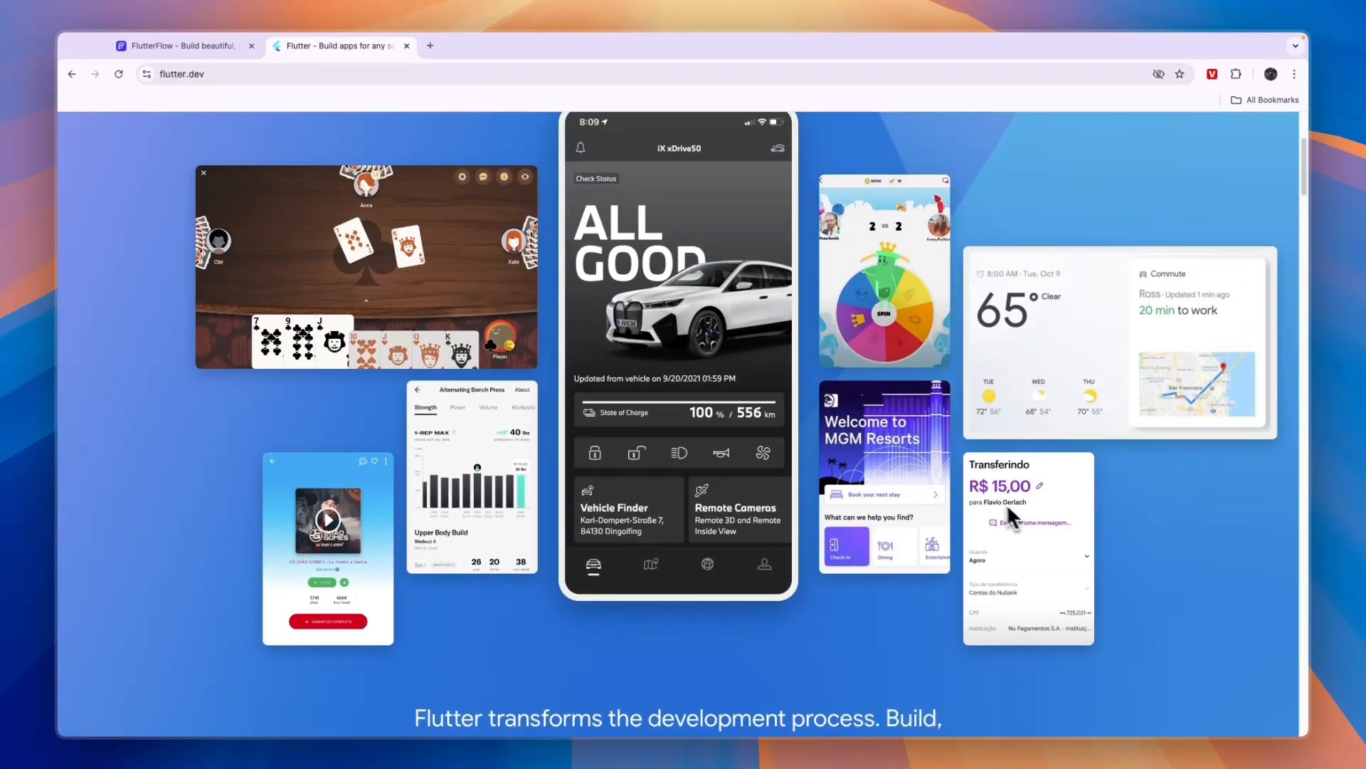
pyautogui.moveTo(1092, 389)
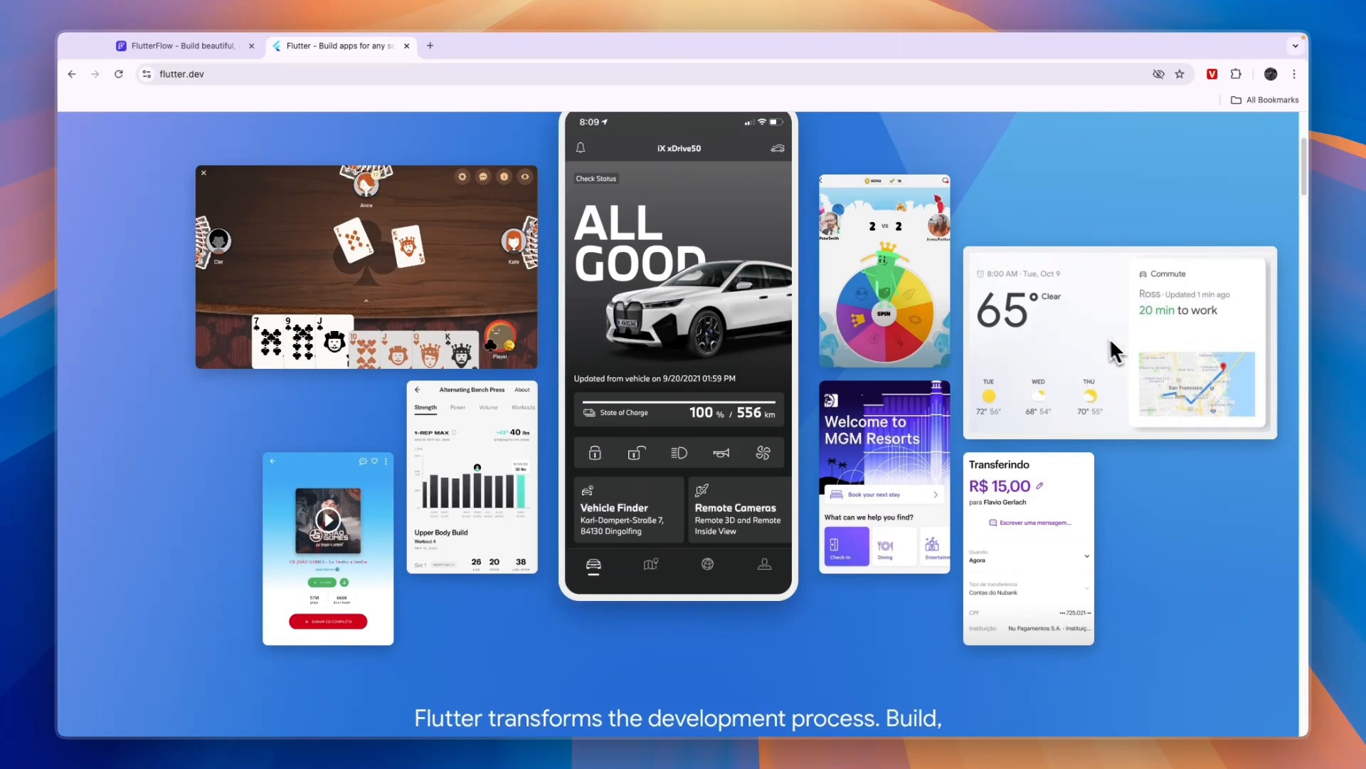
pyautogui.moveTo(873, 470)
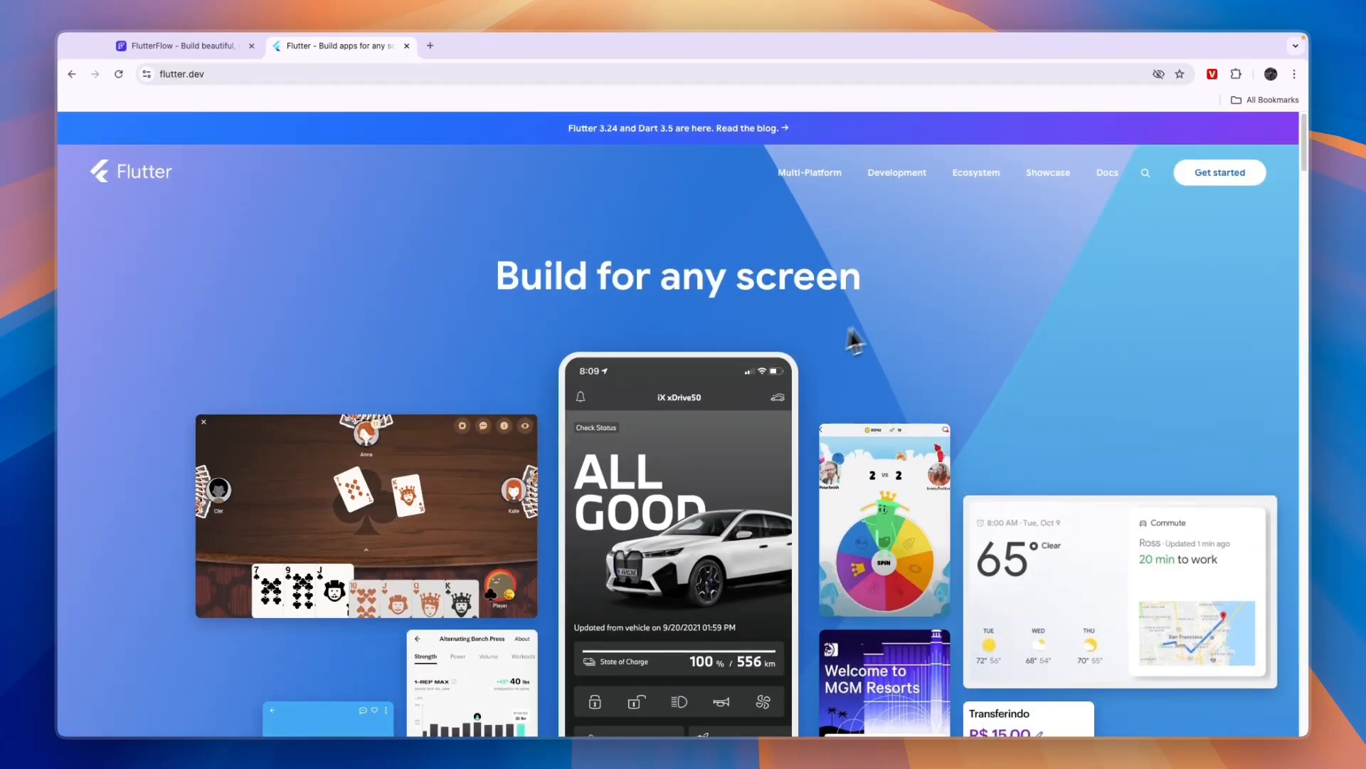
# Reveal the Multi-Platform list: Mobile, Flutter on iOS, Web, Desktop, Embedded
pyautogui.click(808, 172)
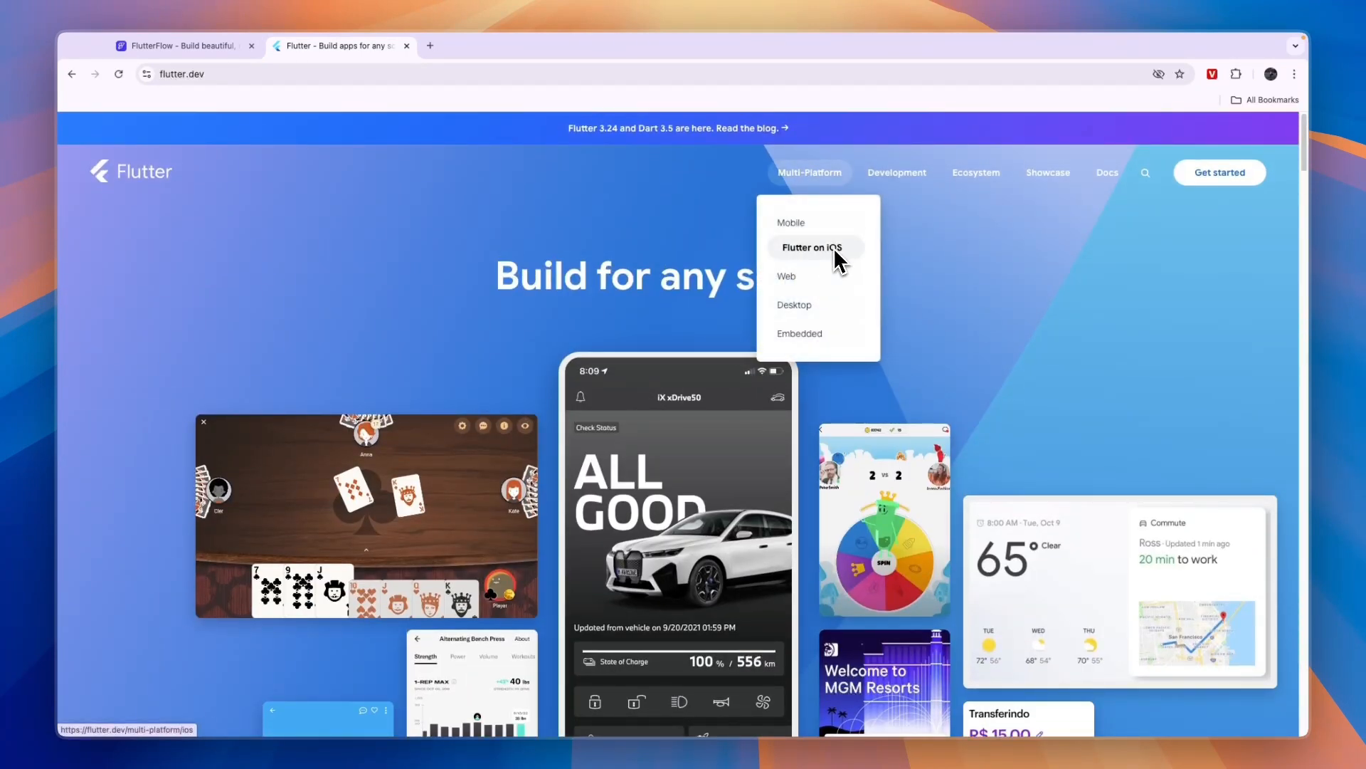
pyautogui.moveTo(788, 276)
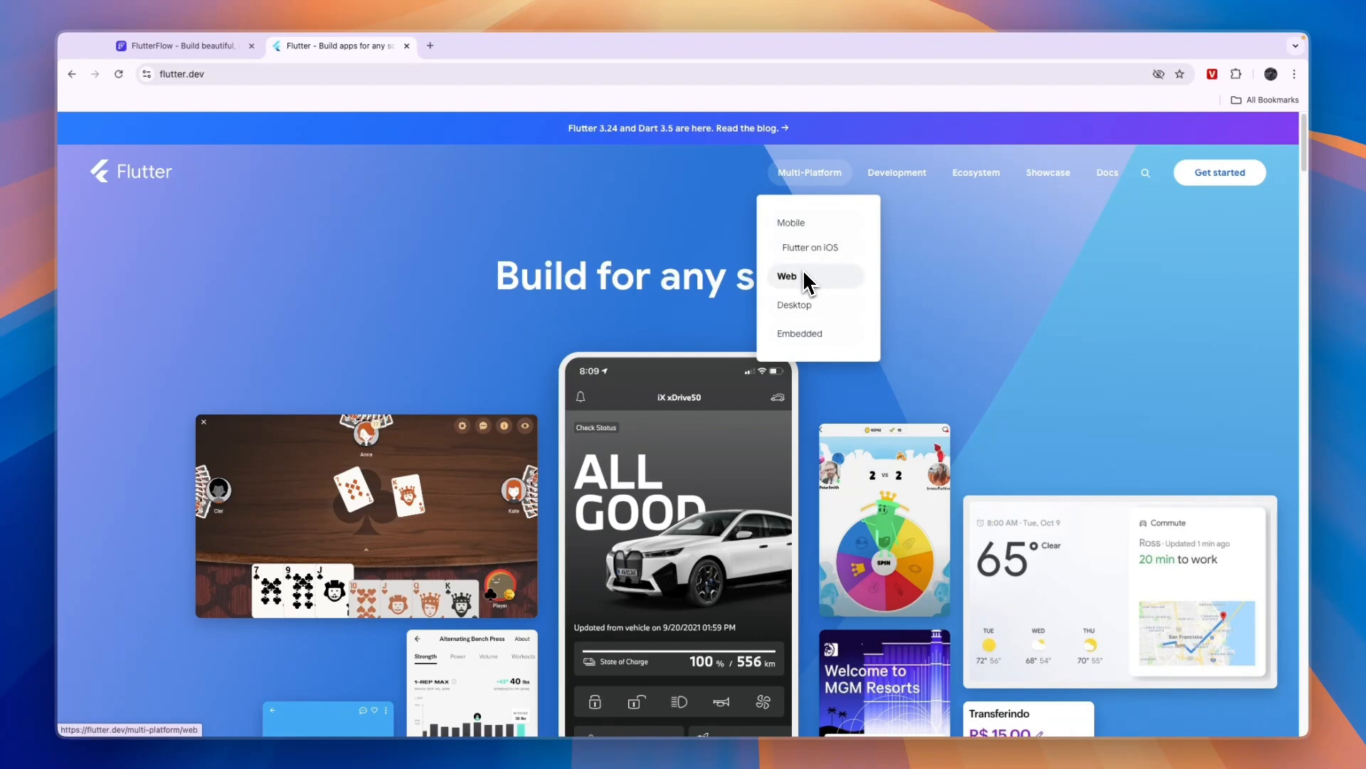
pyautogui.moveTo(800, 333)
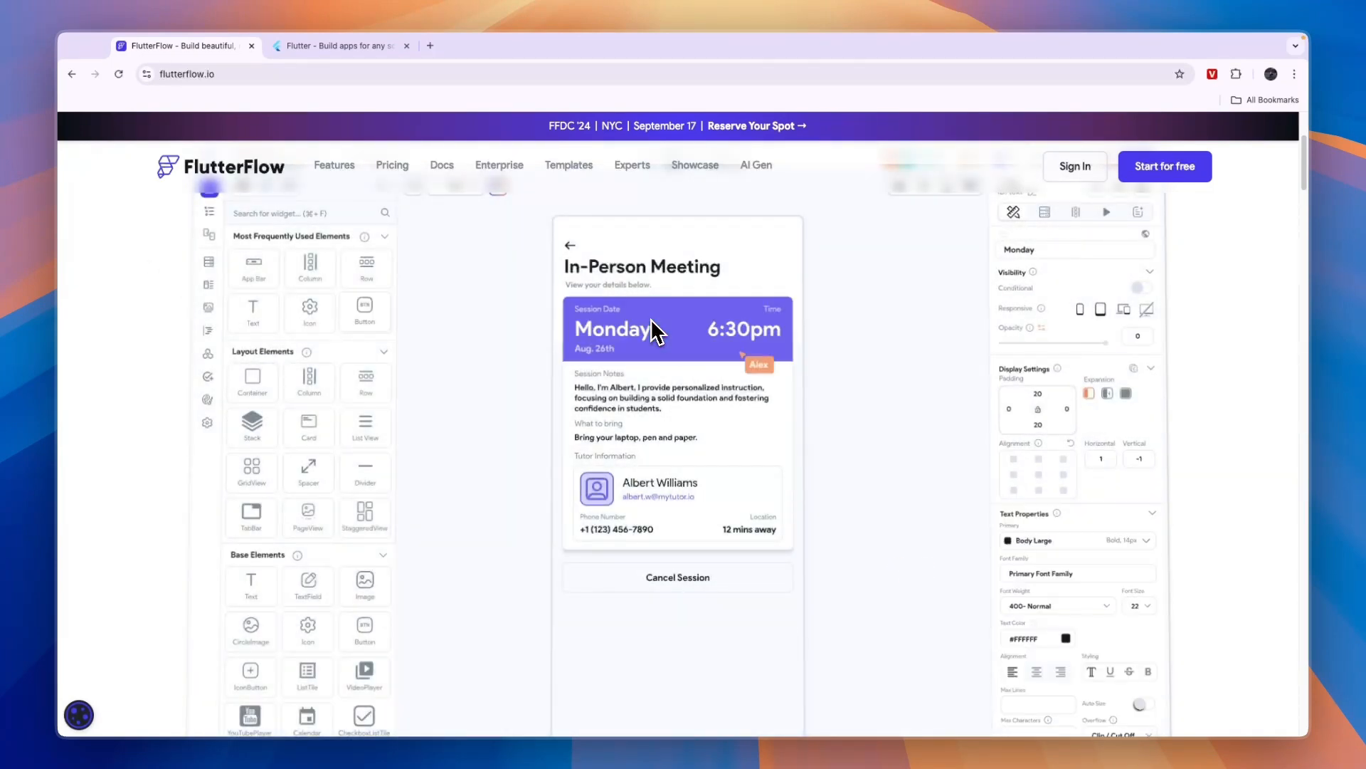
# Scroll the FlutterFlow editor demo, then return to the Flutter homepage tab
pyautogui.scroll(3)
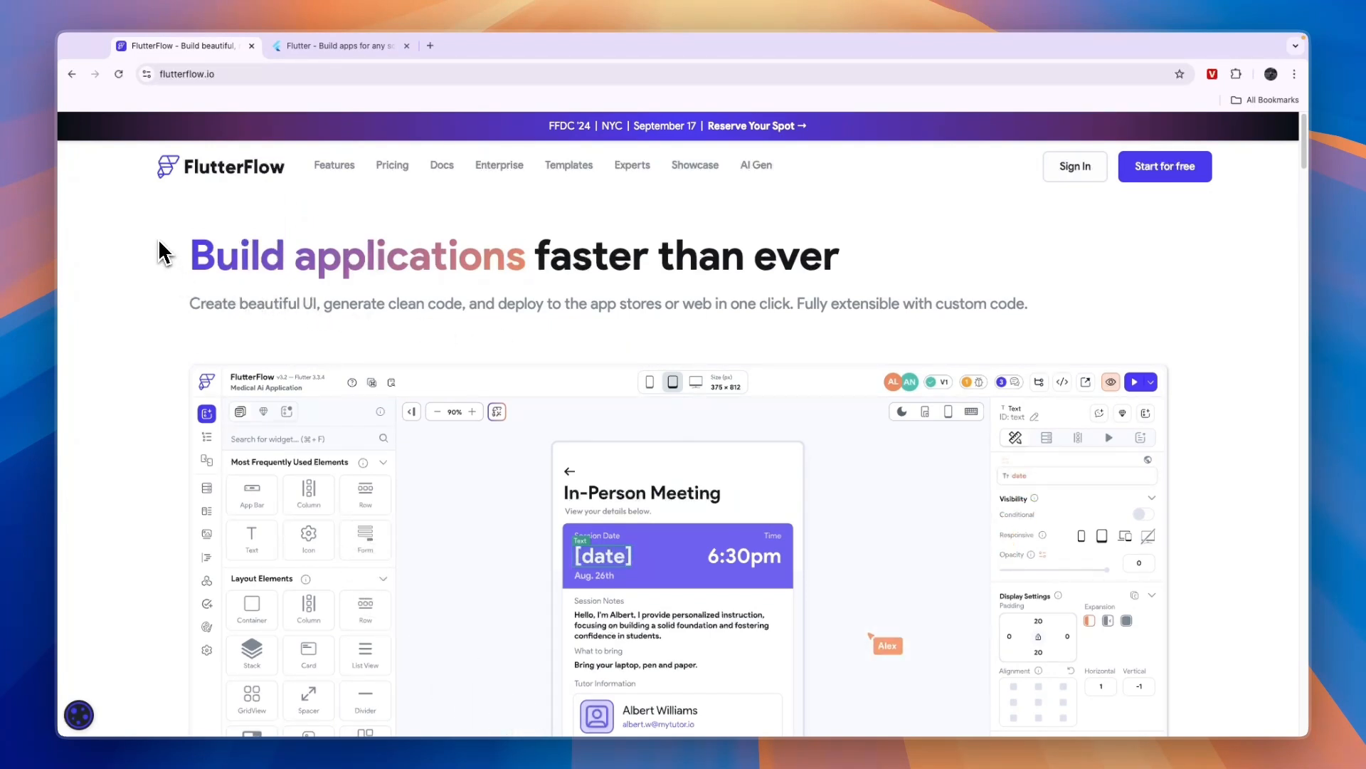
pyautogui.click(341, 45)
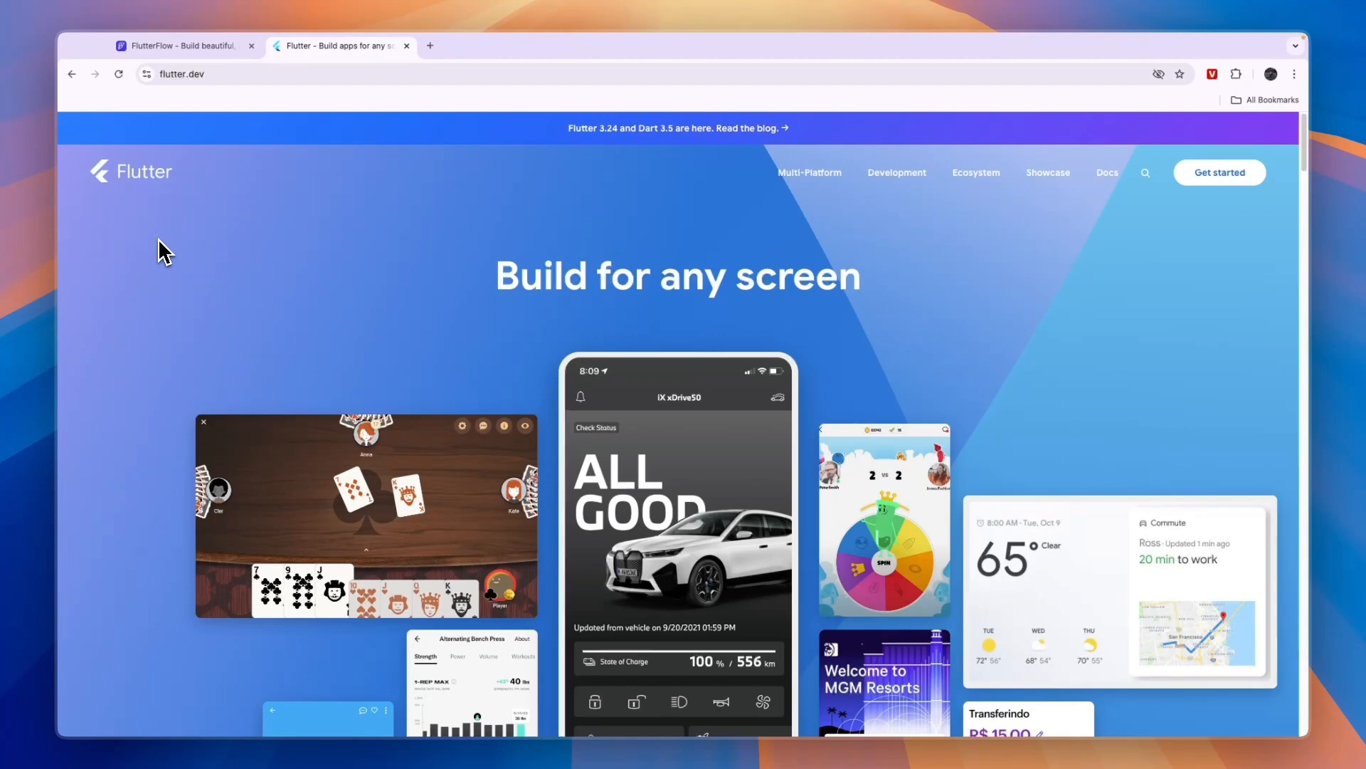
# Return to the FlutterFlow homepage with its visual editor demo
pyautogui.click(178, 46)
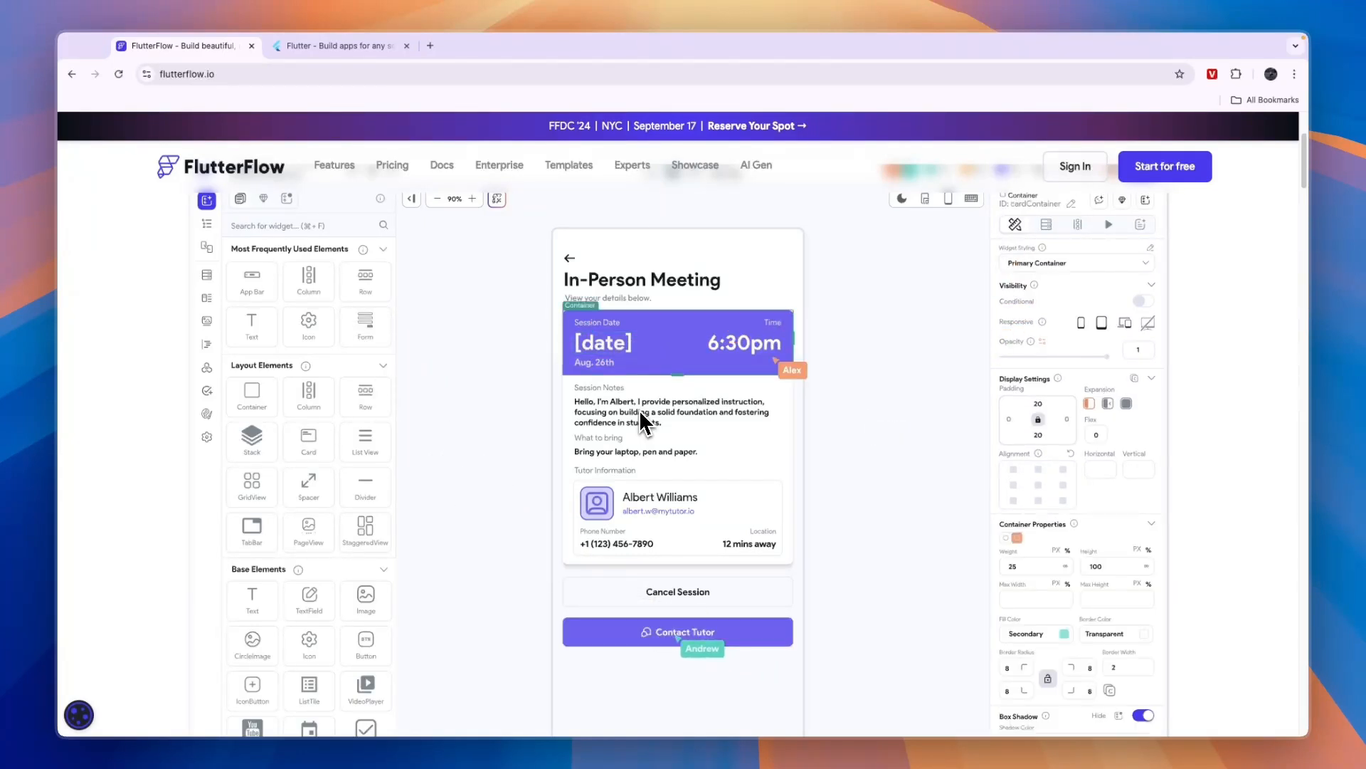
pyautogui.click(1009, 634)
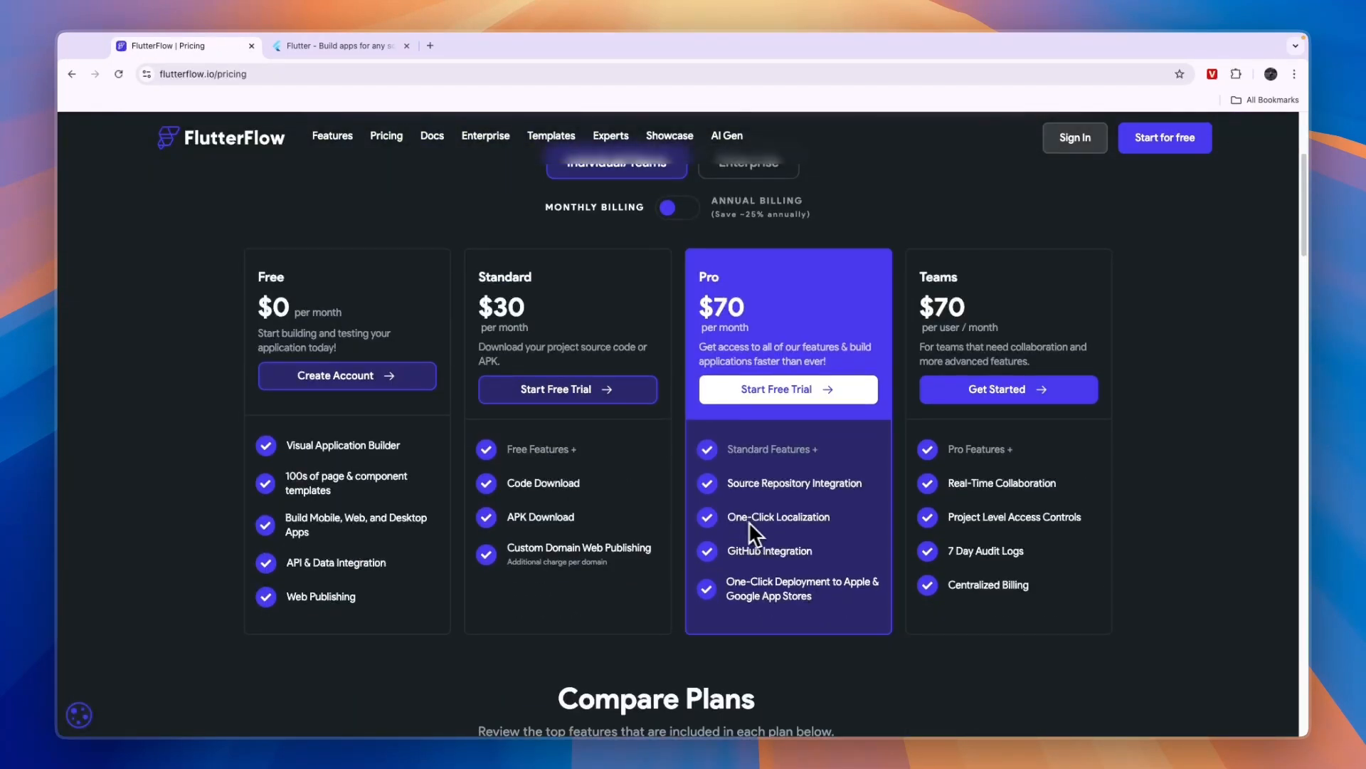
pyautogui.moveTo(706, 301)
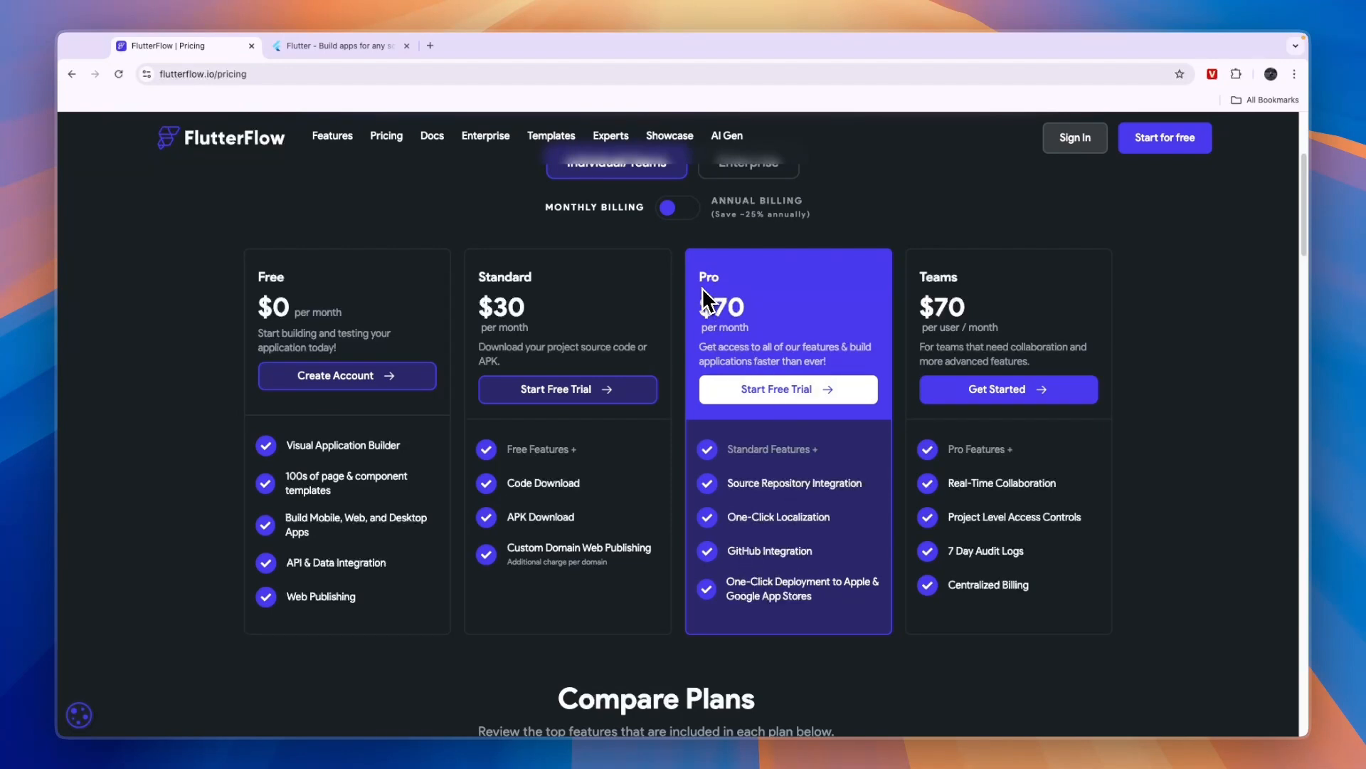
# With the Pro plan's $70 price noted, show the Flutter homepage tab again
pyautogui.click(341, 46)
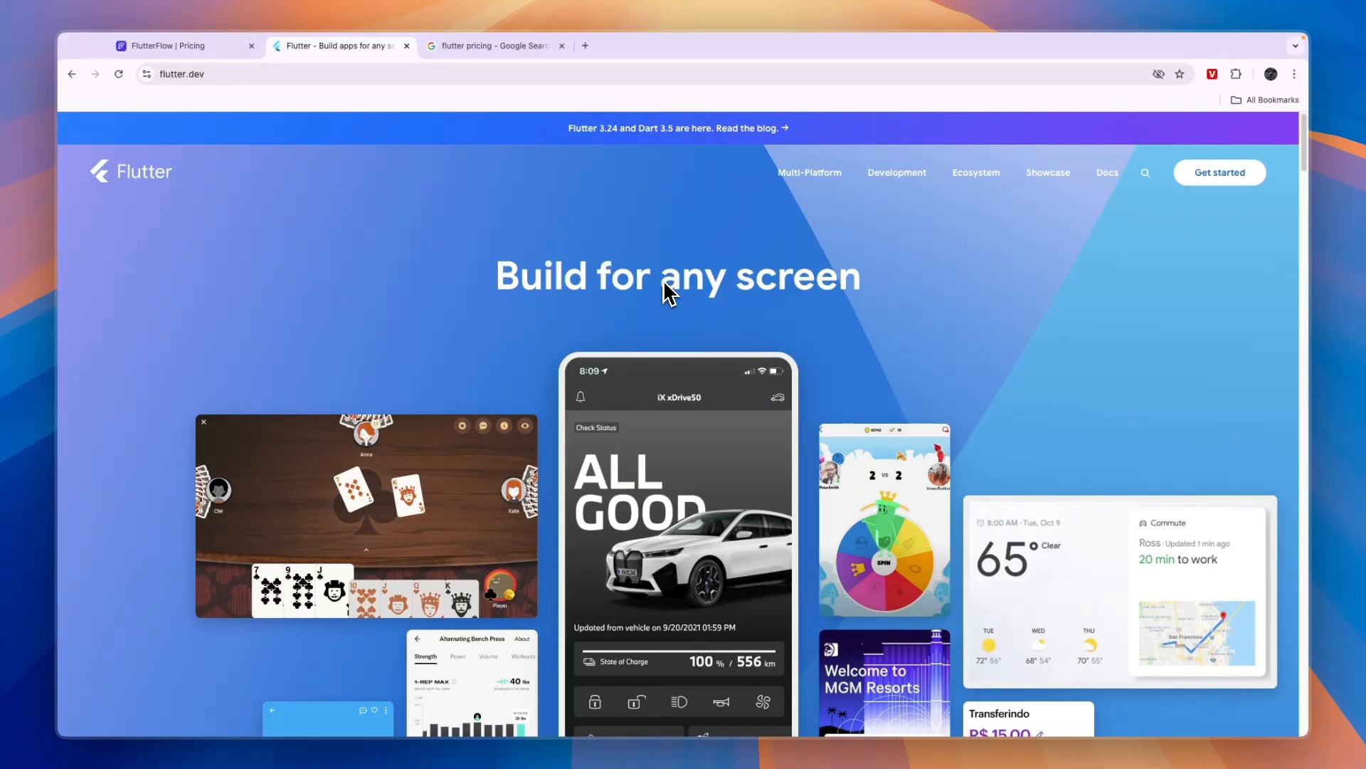
# Review the Google 'flutter pricing' cost results, then return to FlutterFlow's pricing page
pyautogui.click(494, 46)
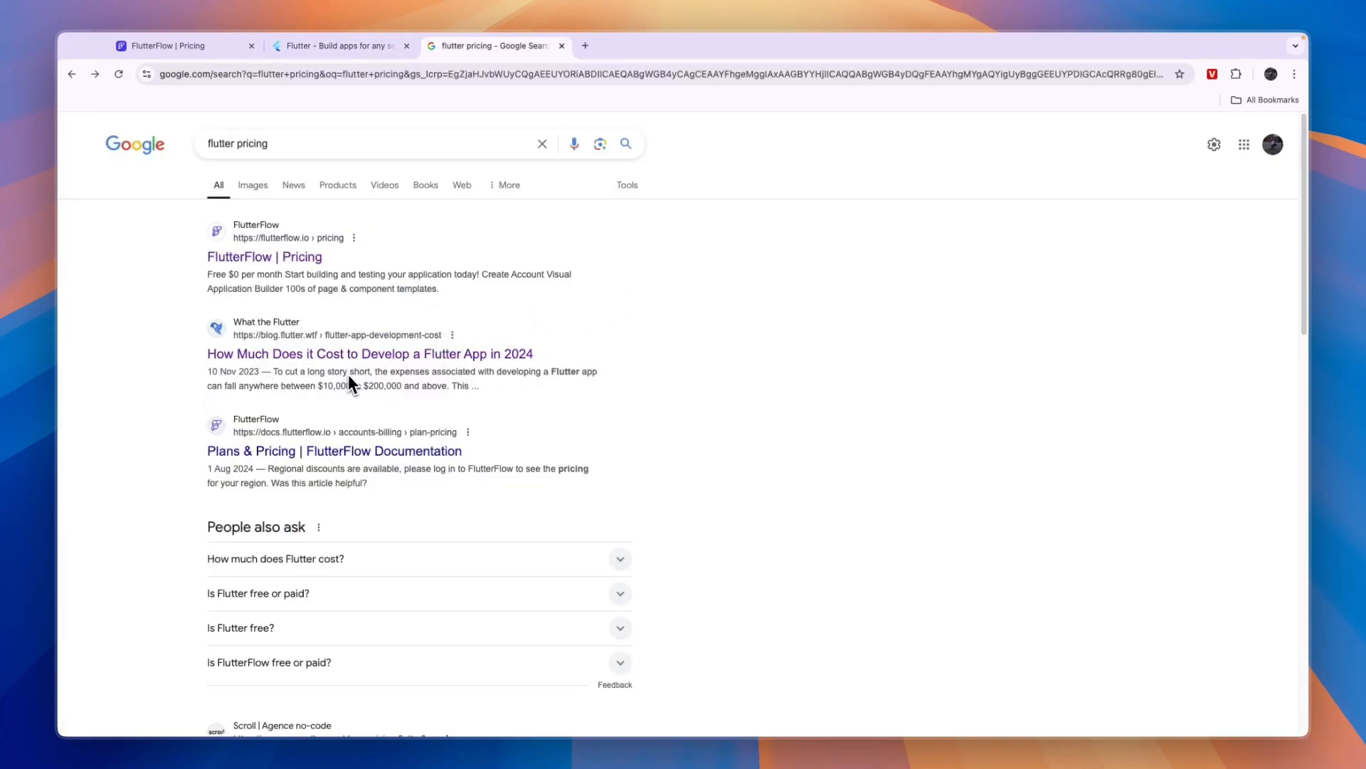
pyautogui.moveTo(536, 388)
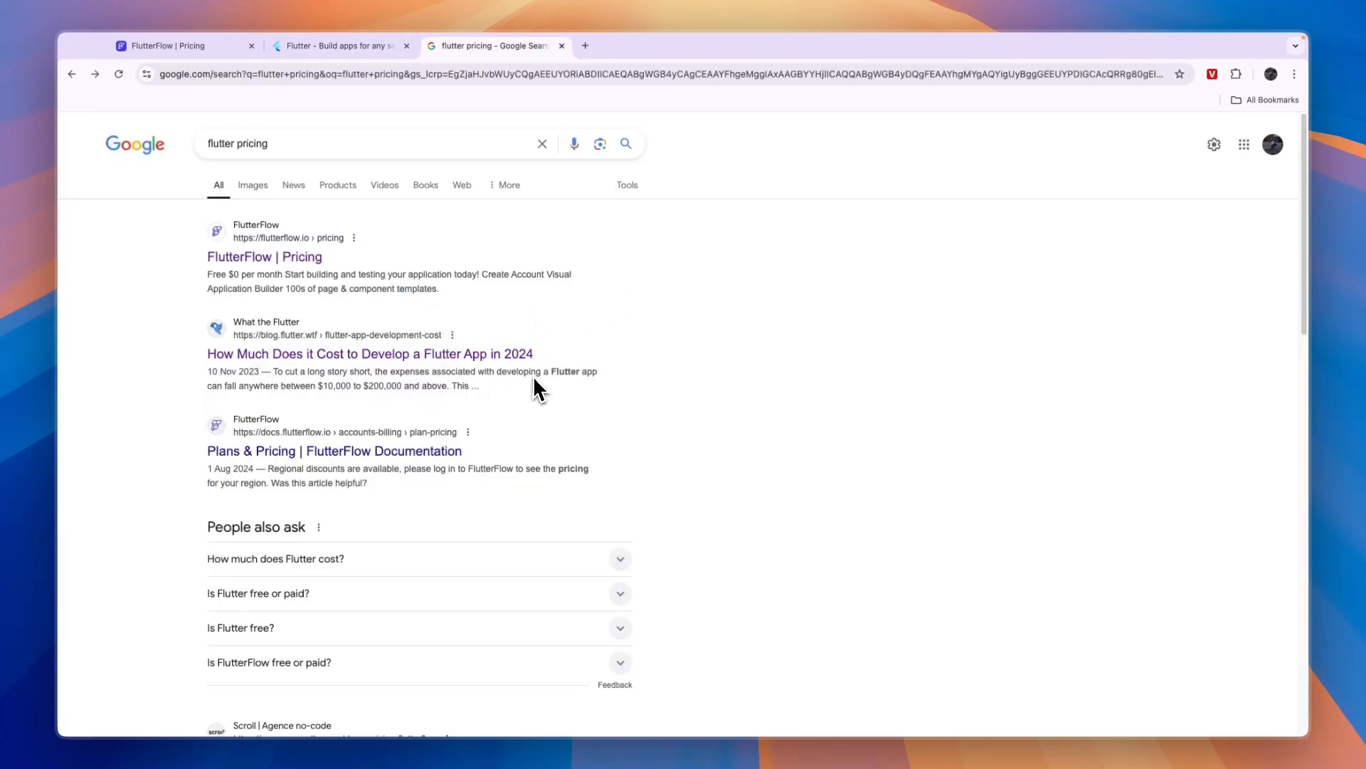
pyautogui.moveTo(271, 401)
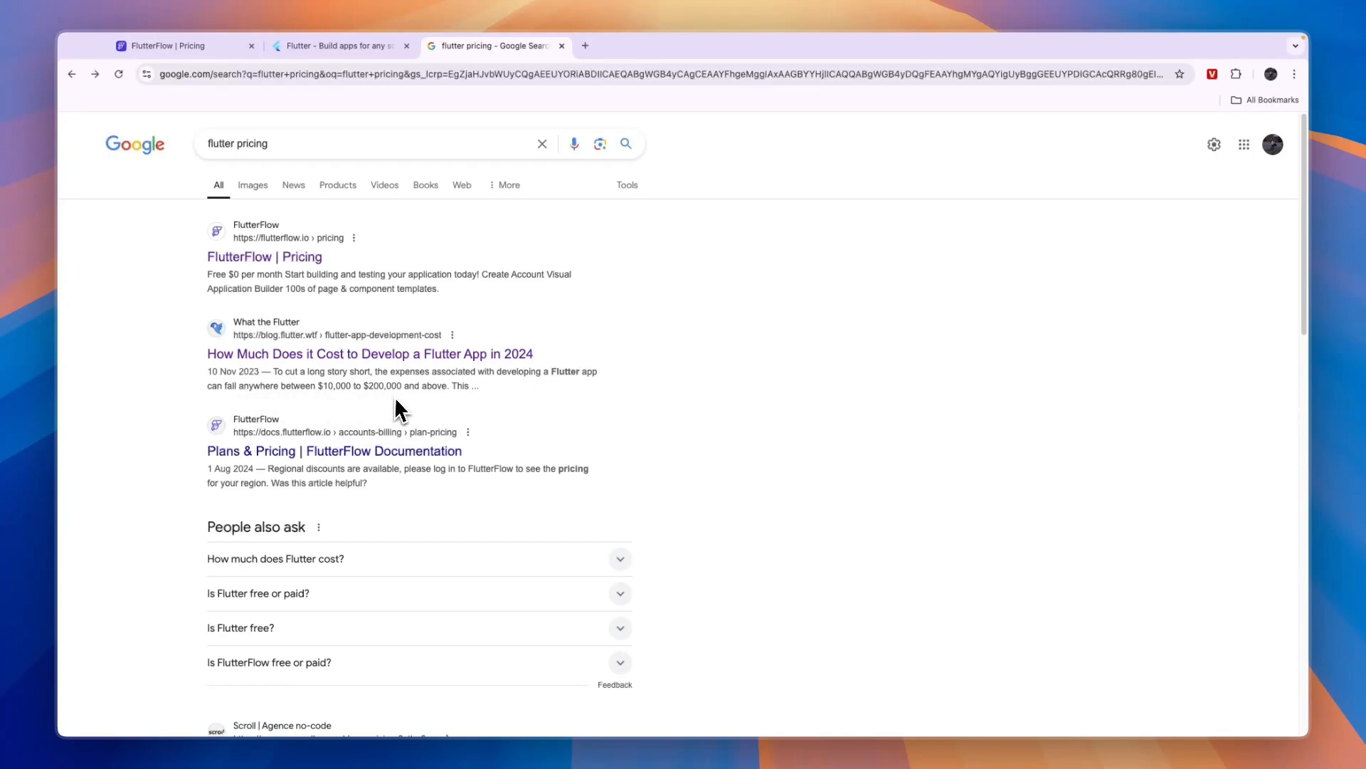
pyautogui.moveTo(508, 131)
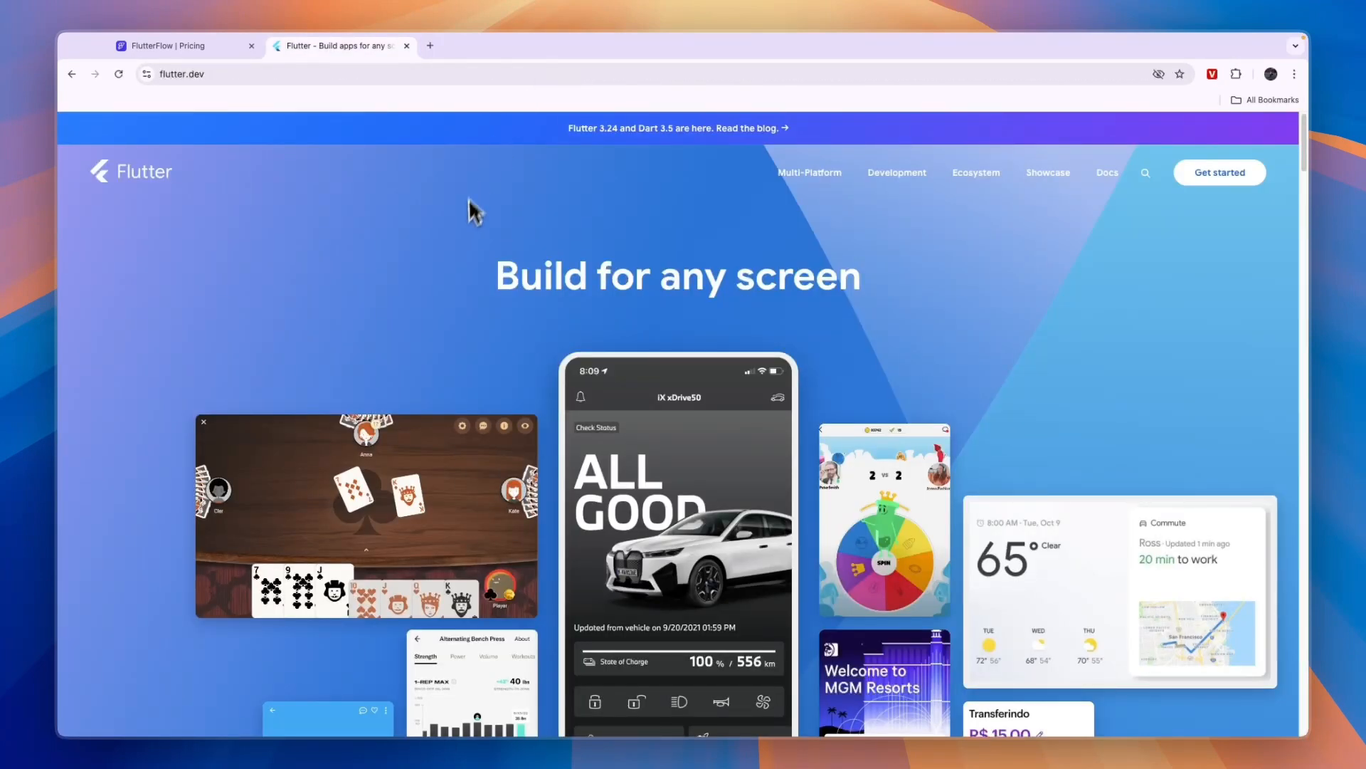
pyautogui.click(174, 45)
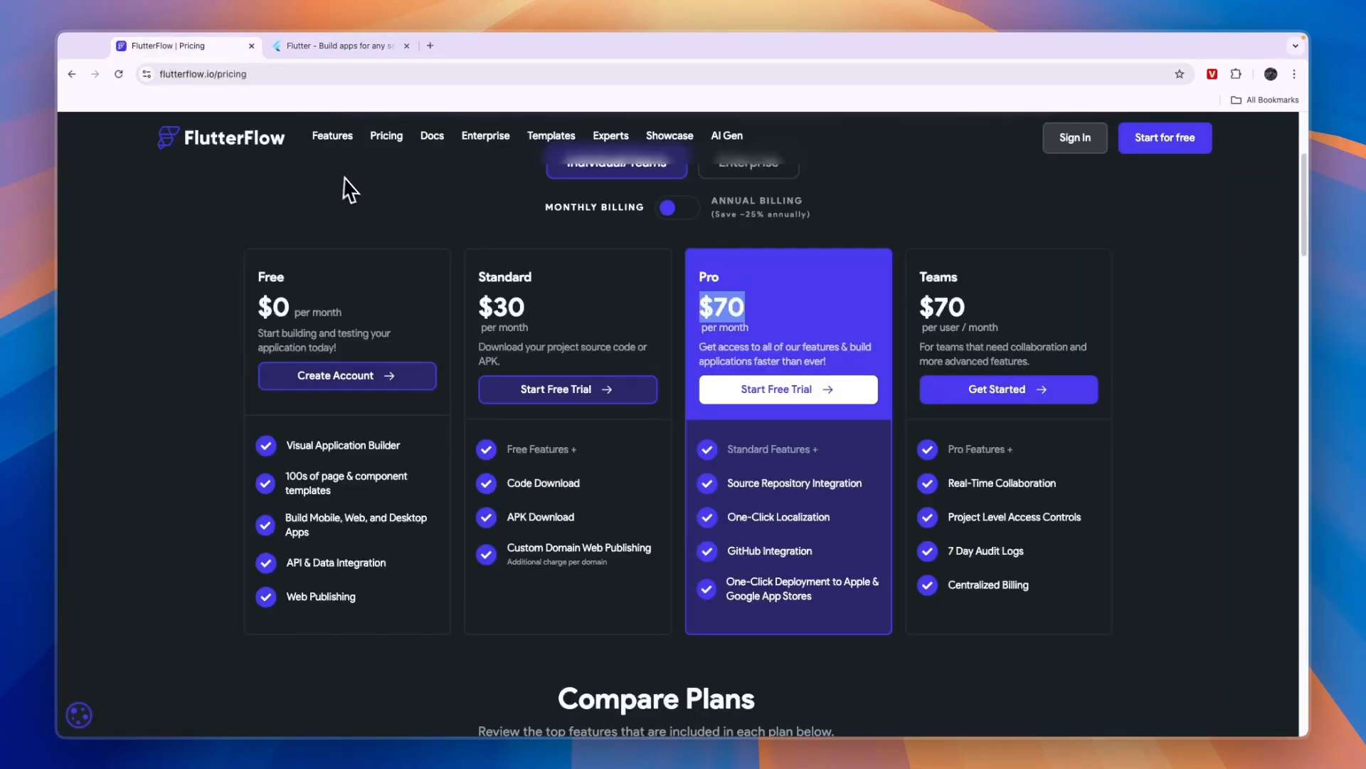